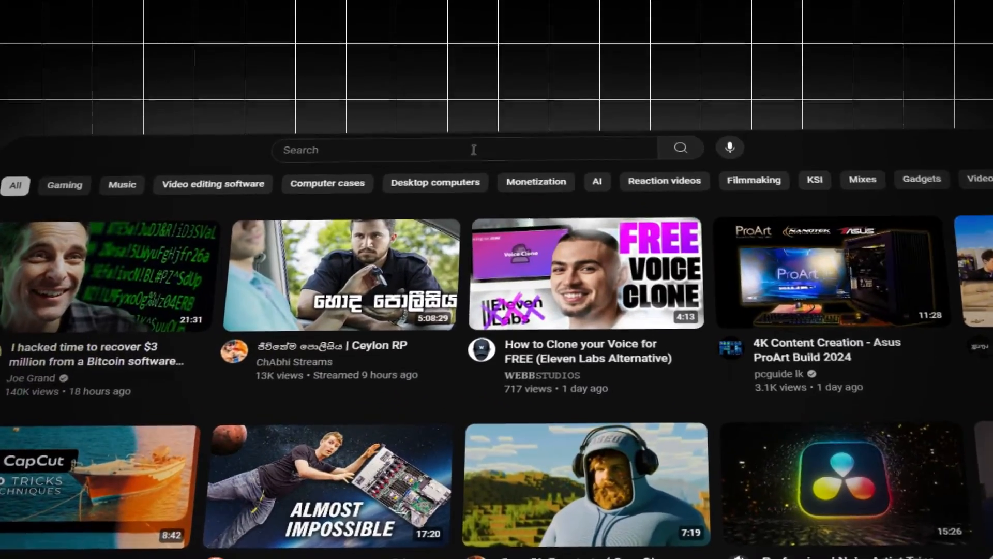
# - Search YouTube for 'The Joe' podcast episode
pyautogui.write('The Joe')
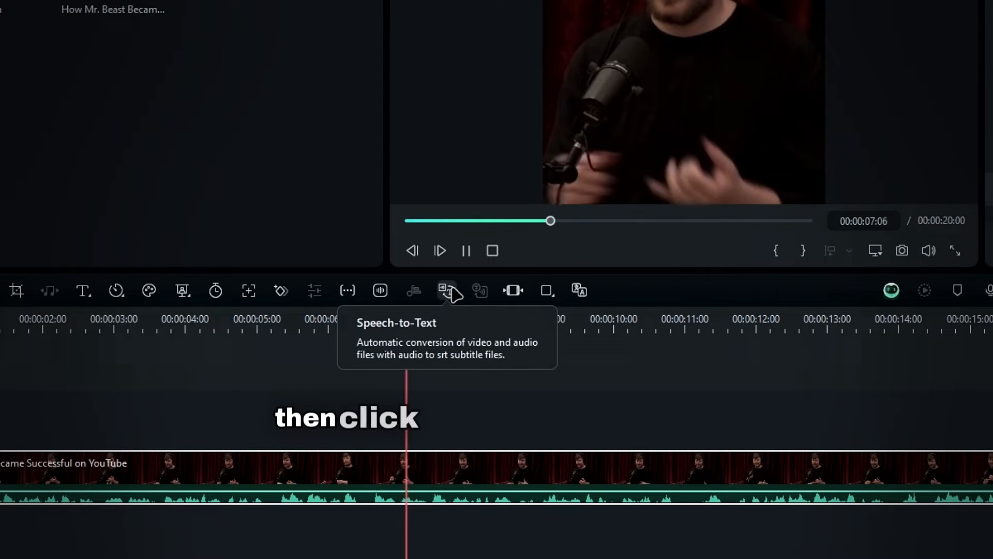
# - Run Speech-to-Text on the clip with automatic active words enabled
pyautogui.click(447, 290)
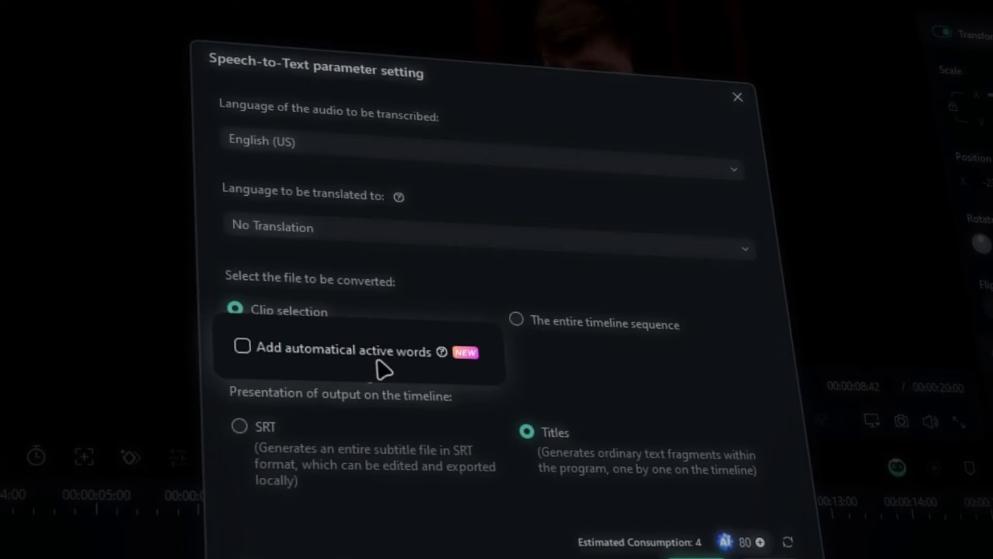
pyautogui.click(242, 349)
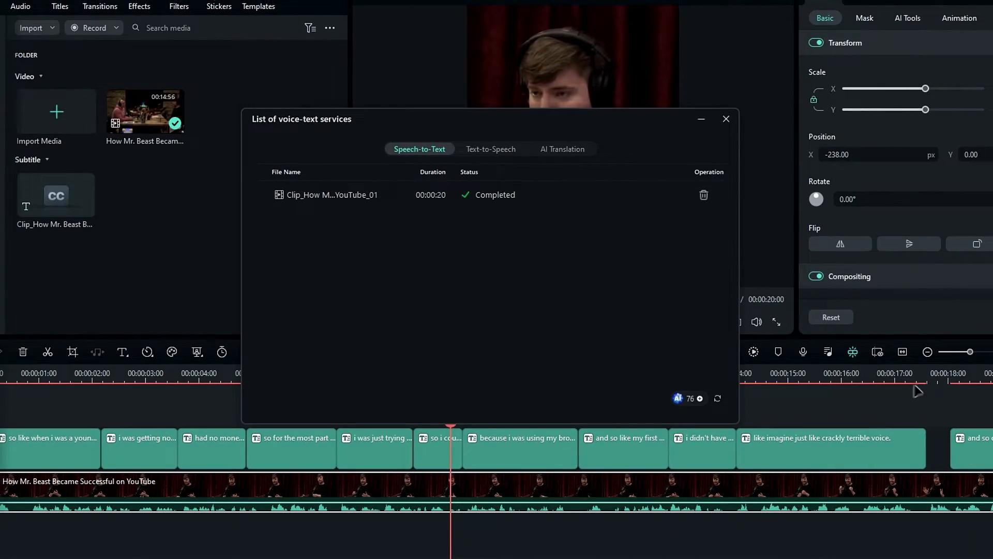
pyautogui.click(726, 119)
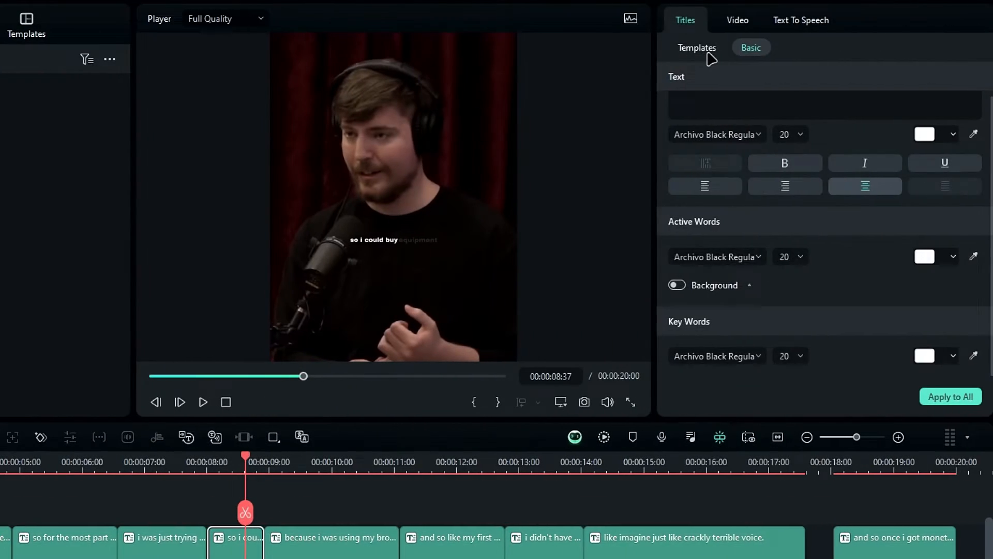
# - Preview caption presets and apply the pink-text style with teal active-word box
pyautogui.click(697, 48)
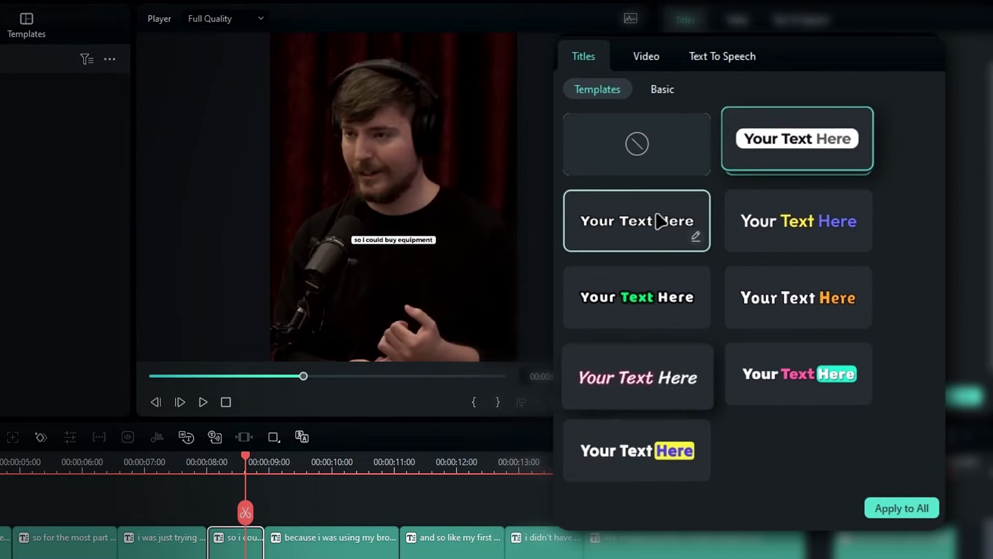
pyautogui.click(798, 220)
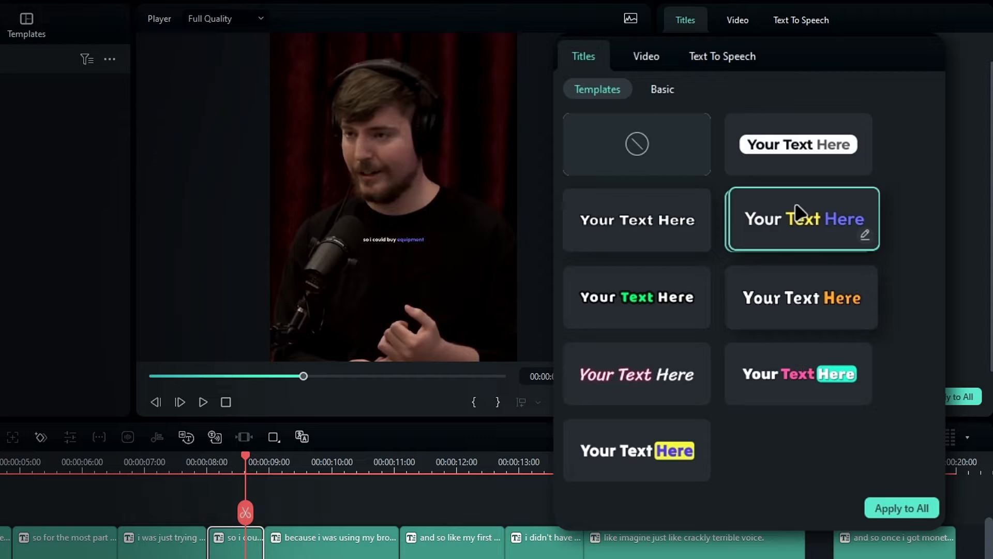
pyautogui.click(636, 297)
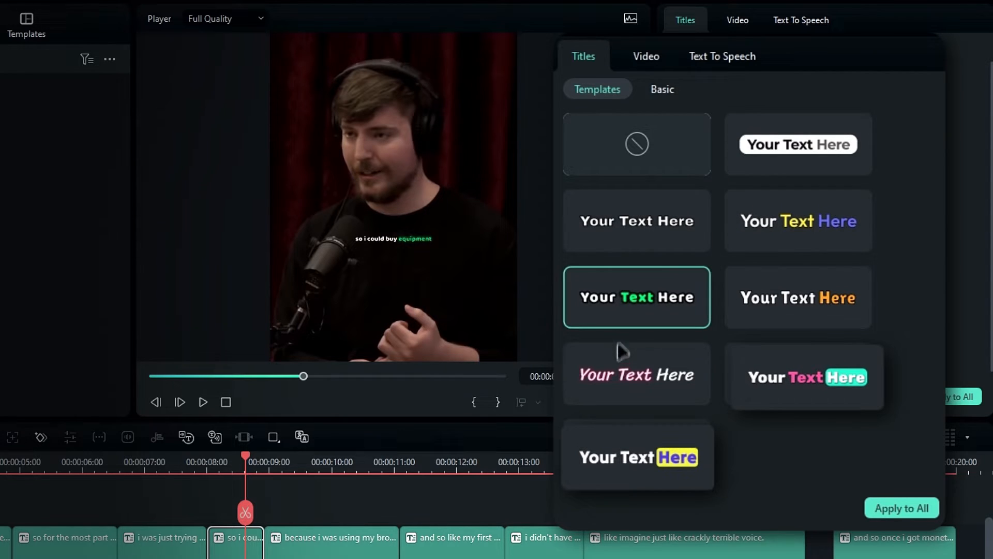
pyautogui.click(806, 374)
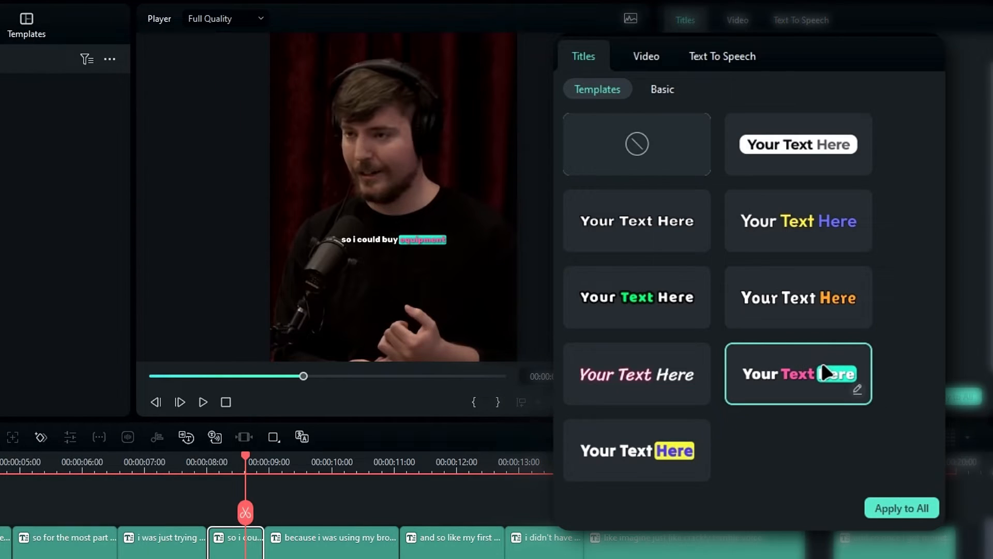
pyautogui.click(663, 90)
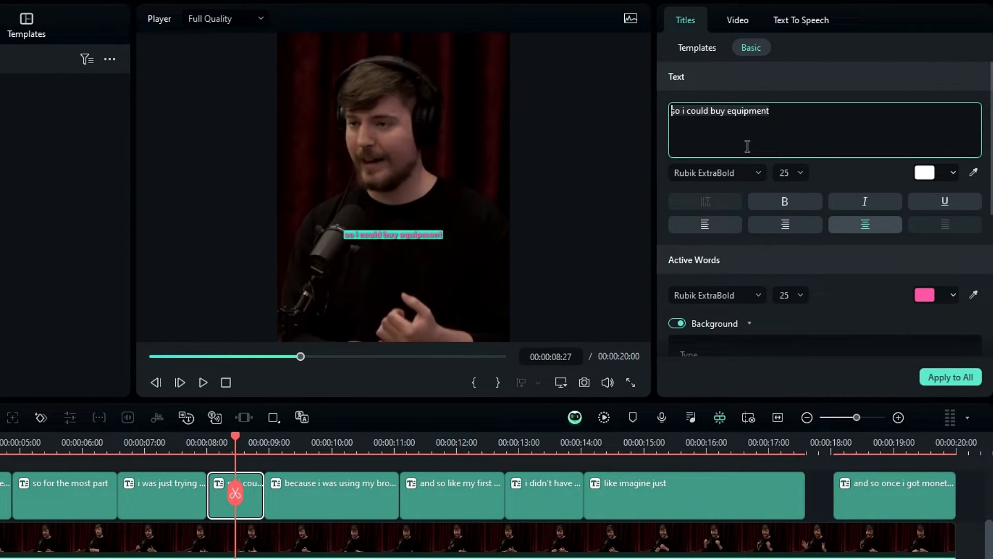
# - Undo the last caption change
pyautogui.press('ctrl+z')
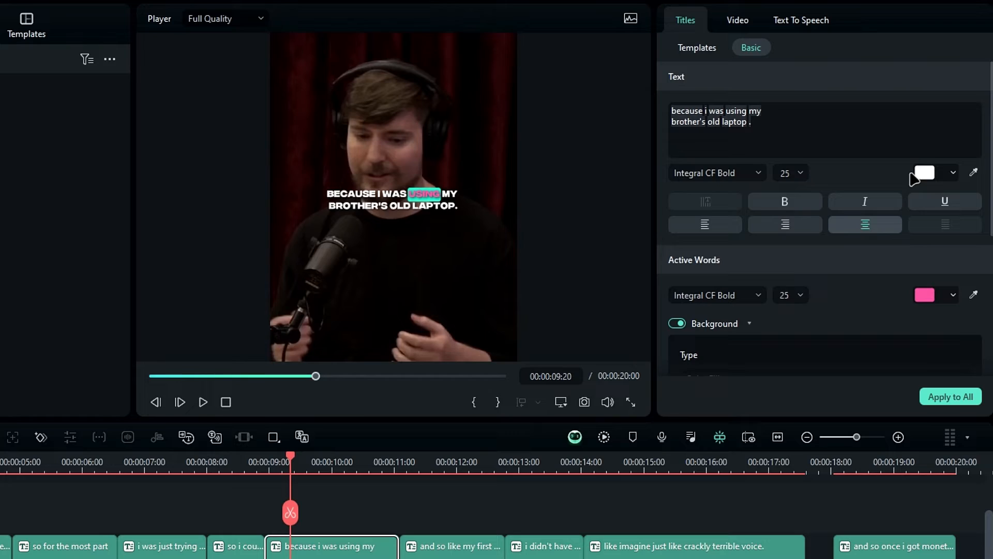
# - Give the active-word box teal fill, test opacity at 80%, then restore 100%
pyautogui.click(924, 172)
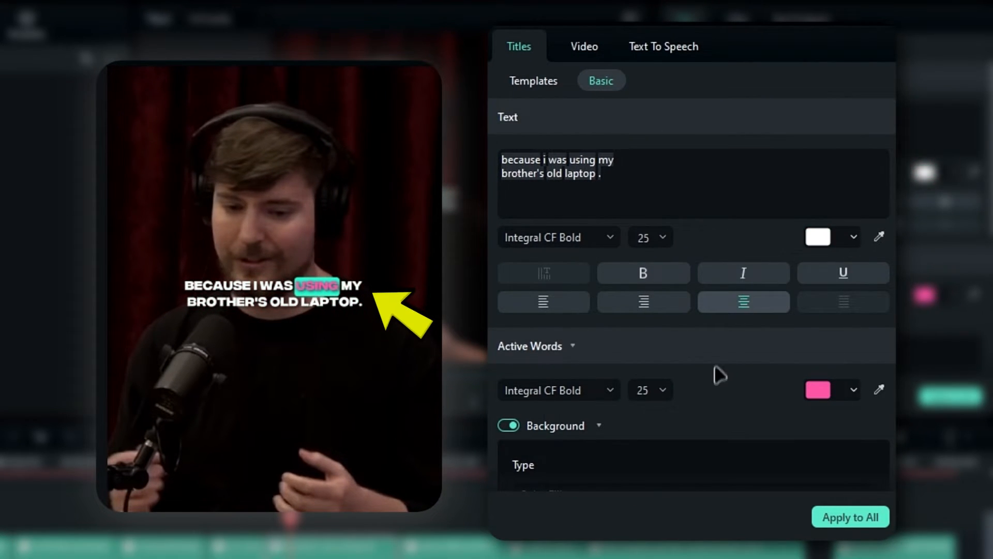
pyautogui.scroll(-3)
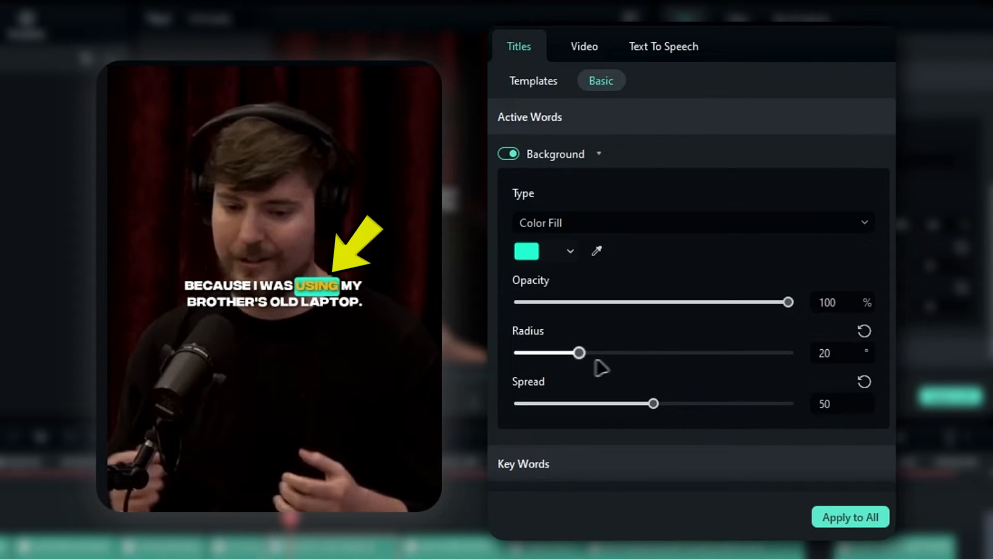
pyautogui.moveTo(788, 302); pyautogui.dragTo(734, 302)
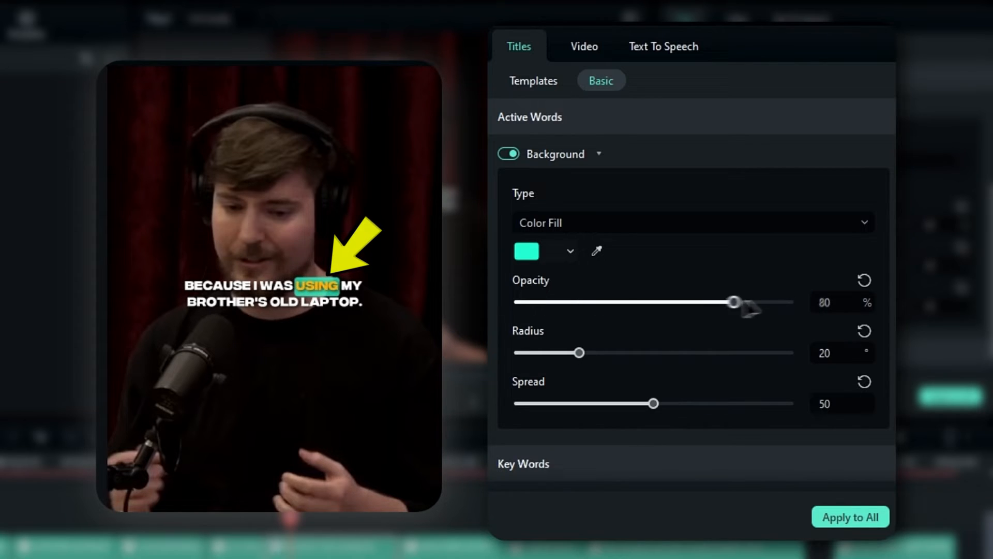
pyautogui.moveTo(654, 403); pyautogui.dragTo(753, 403)
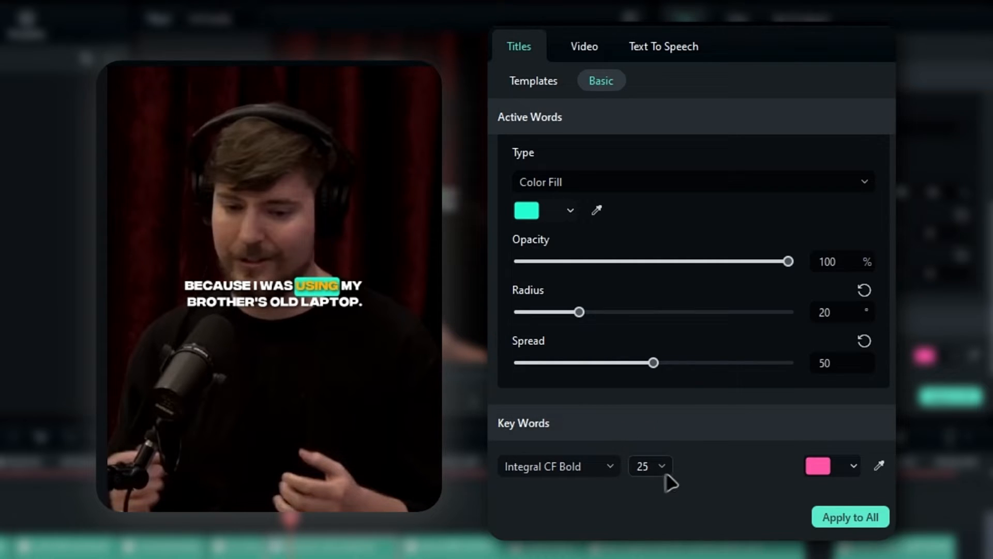
pyautogui.click(950, 359)
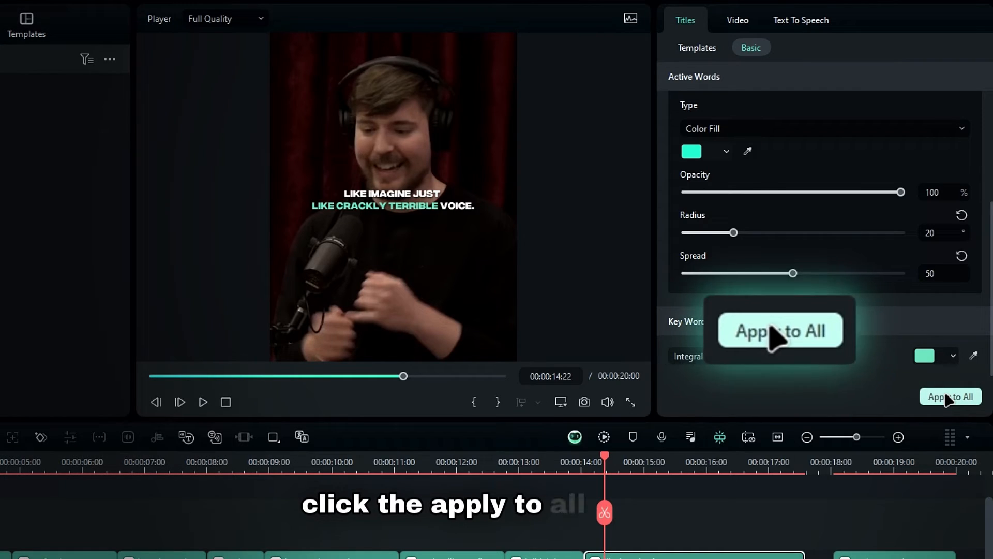
# - Apply the caption styling to all captions and deselect the clips
pyautogui.click(950, 396)
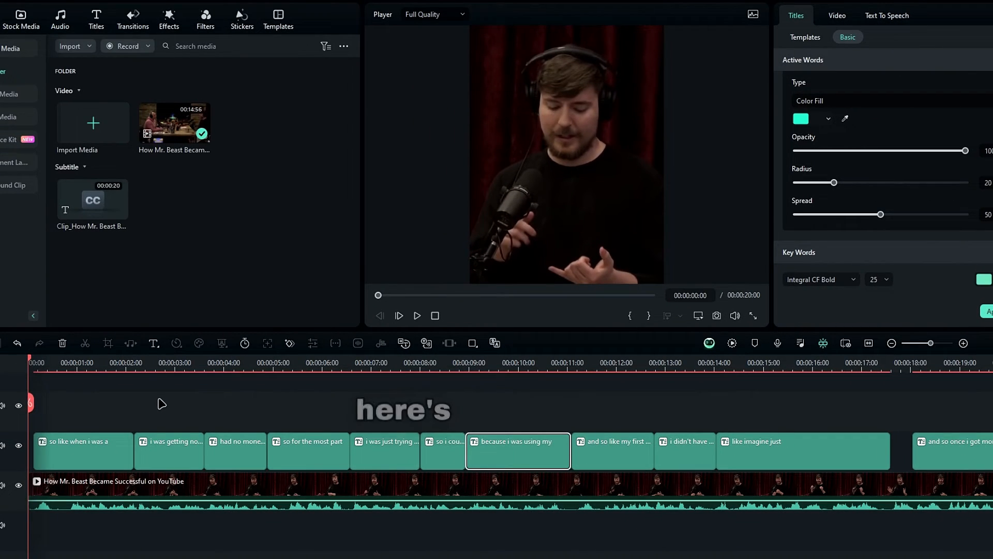
pyautogui.click(417, 316)
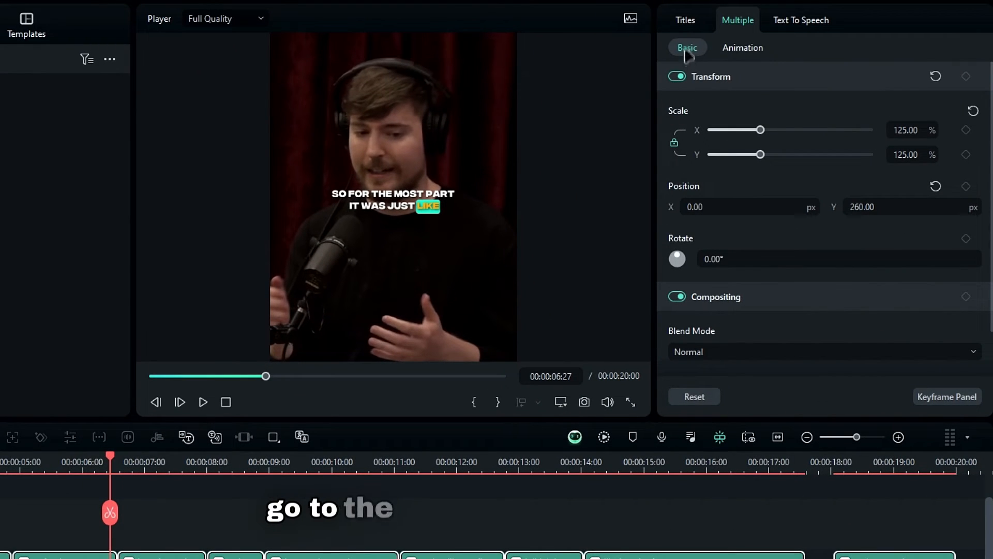
# - Pick a style preset for selected captions and search for the Integral CF font
pyautogui.click(685, 19)
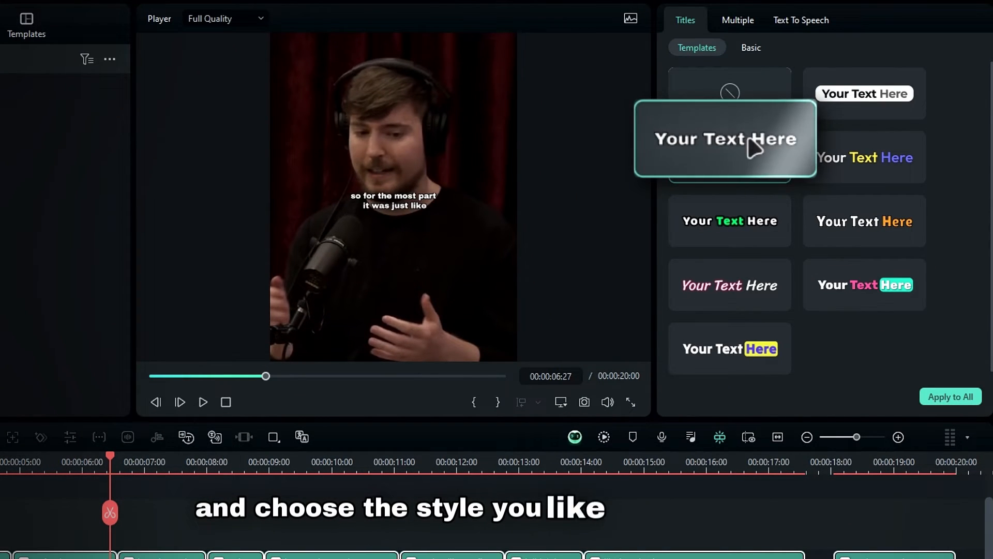
pyautogui.write('inte')
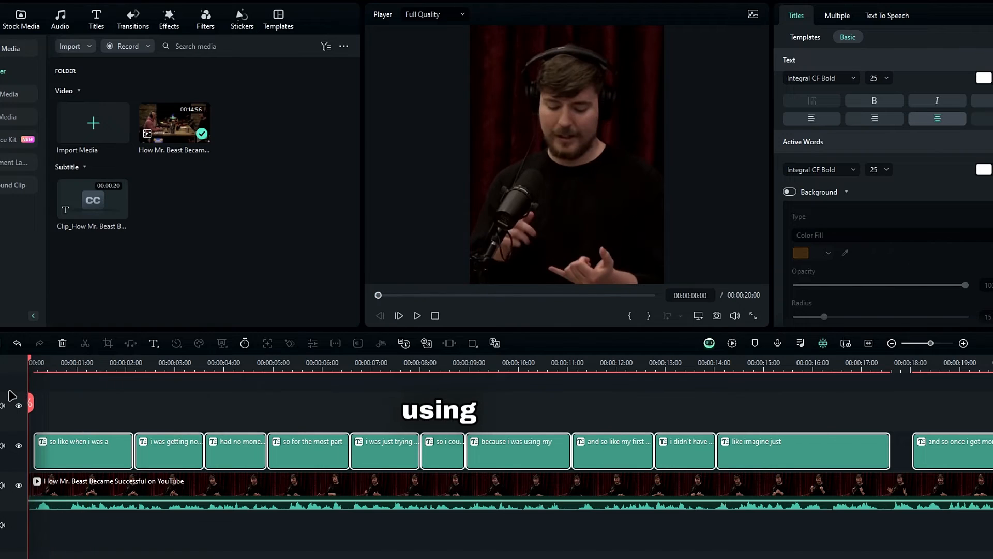
pyautogui.click(417, 316)
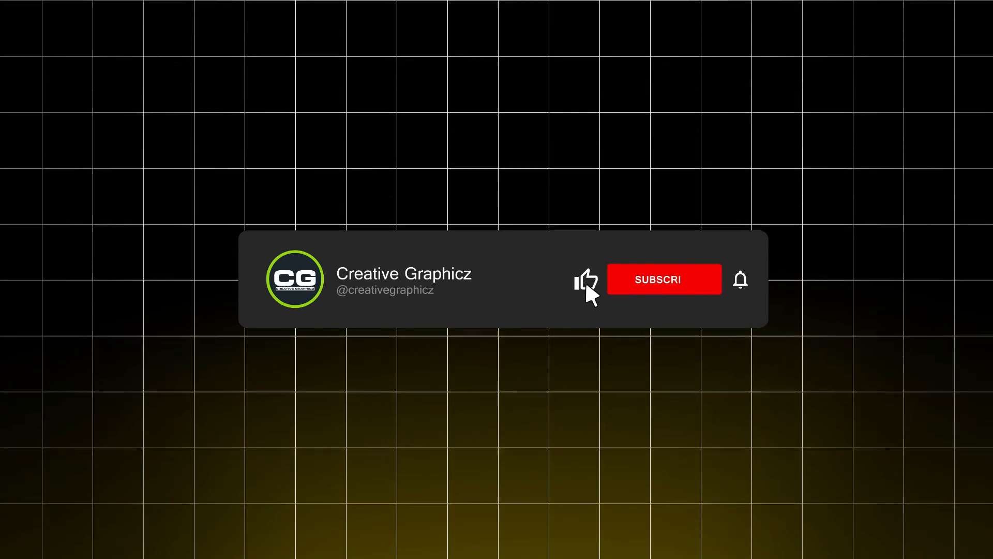
pyautogui.click(663, 279)
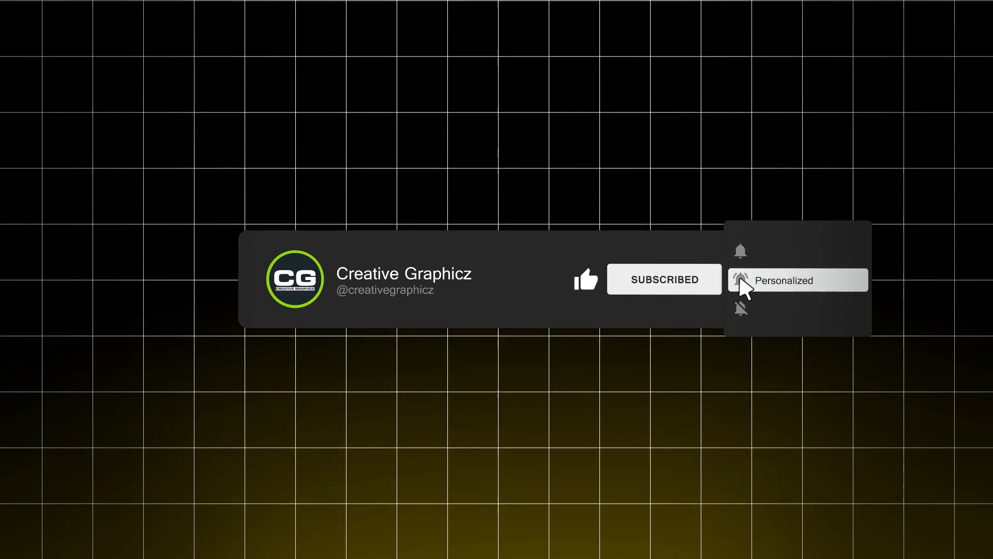